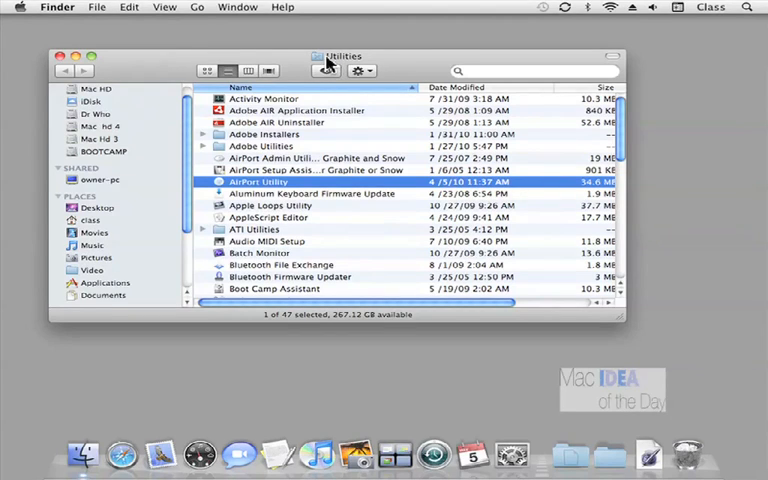
Launch AirPort Utility from the Utilities folder to find Smith Airport Extreme
click(194, 7)
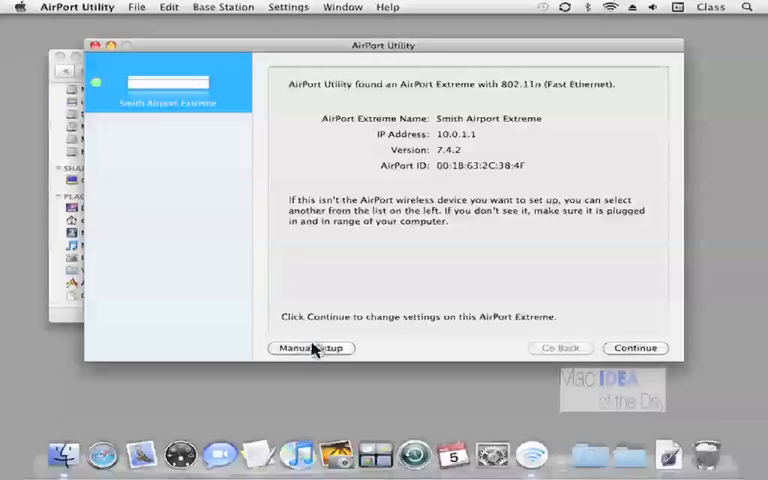
Enter Manual Setup and show the Base Station tab for Smith Airport Extreme
click(311, 348)
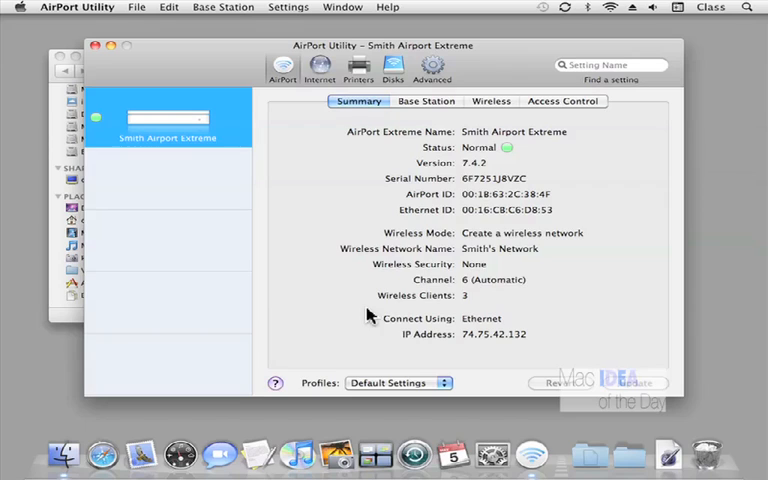
mouse_move(434, 196)
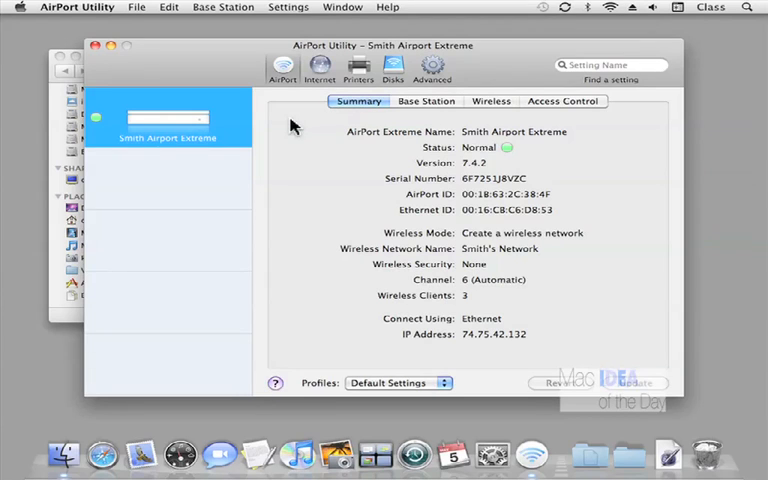
click(426, 101)
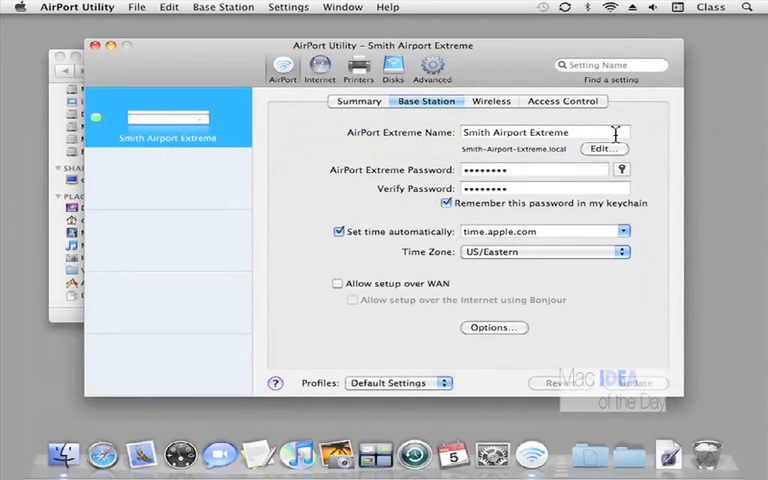
Edit the base station name field, then bring up Password Assistant for its password
click(545, 132)
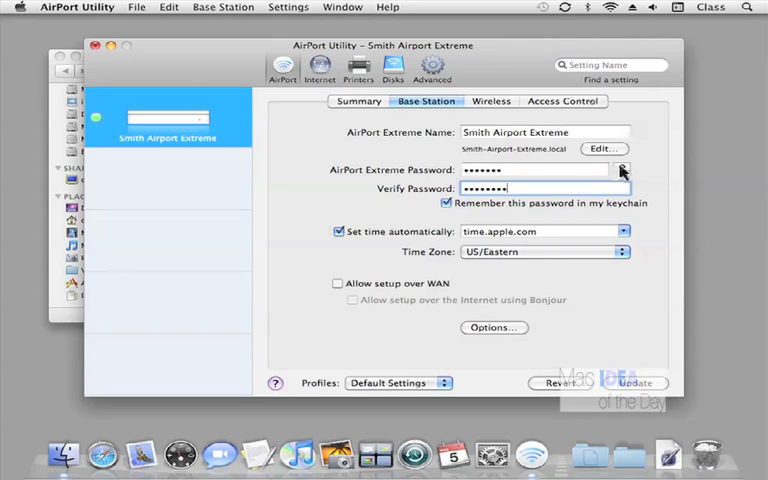
click(621, 169)
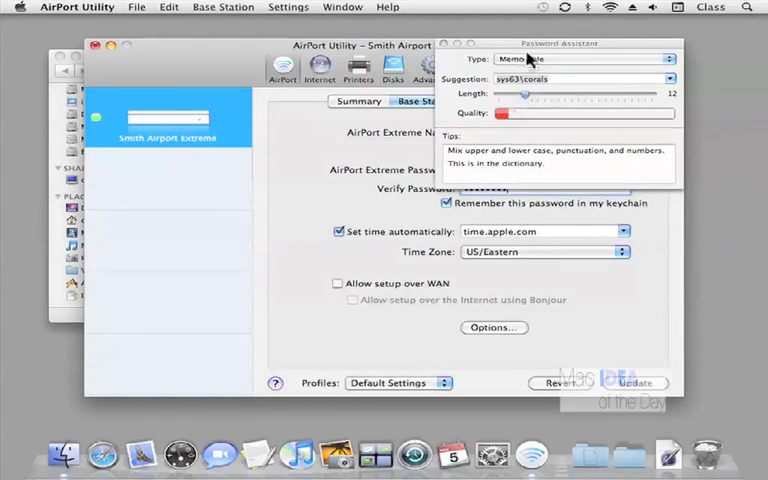
Generate a longer FIPS-181 compliant base station password in Password Assistant
click(583, 58)
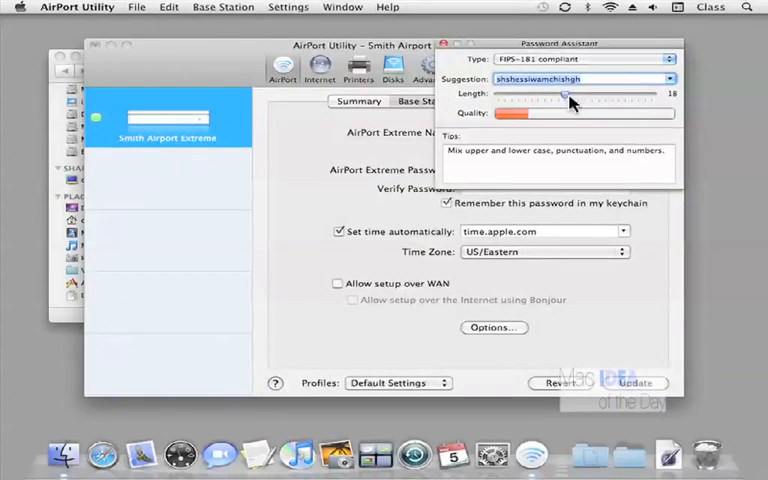
drag(565, 94, 650, 94)
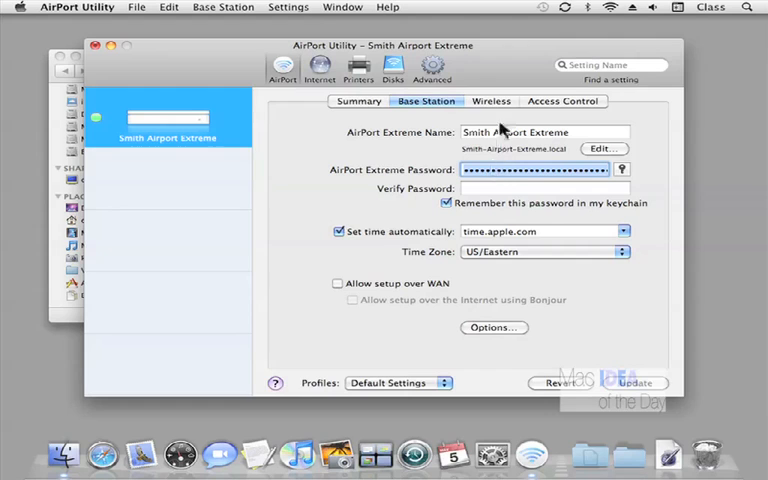
Dismiss the password mismatch alert and revert to the Wireless settings
click(636, 383)
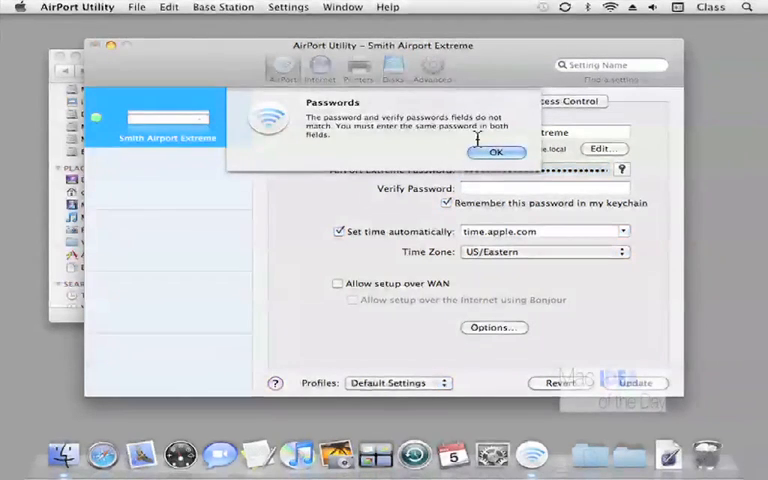
click(496, 152)
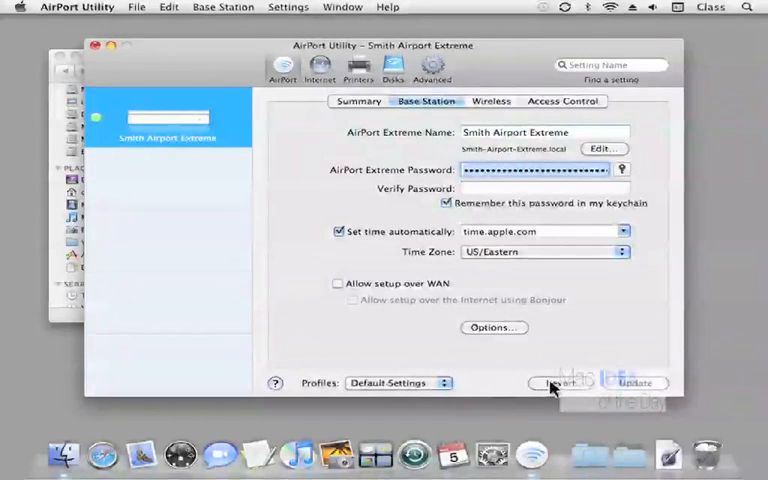
click(491, 101)
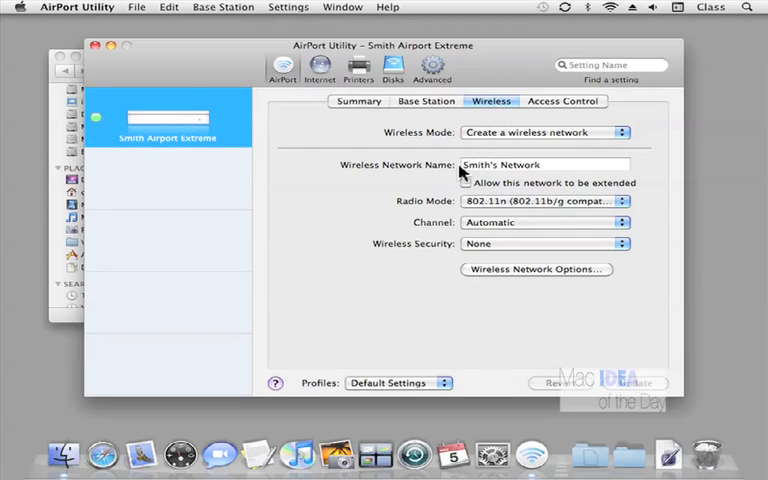
Confirm the Mac is on Smith's Network and list the Wireless Security options
click(610, 7)
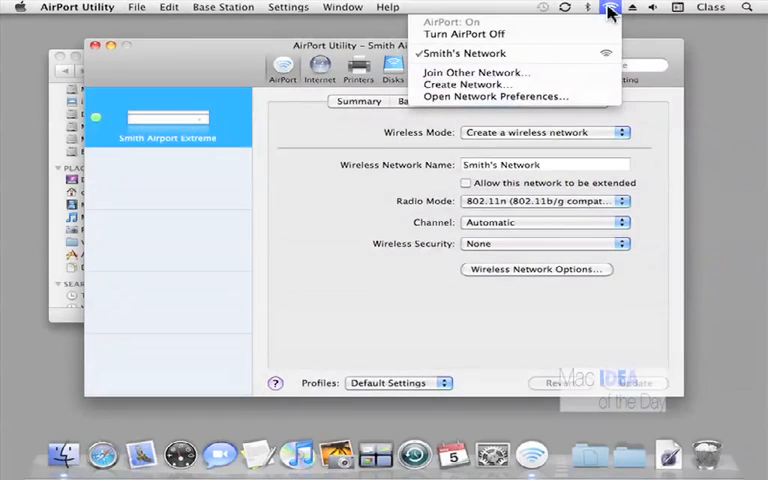
mouse_move(590, 50)
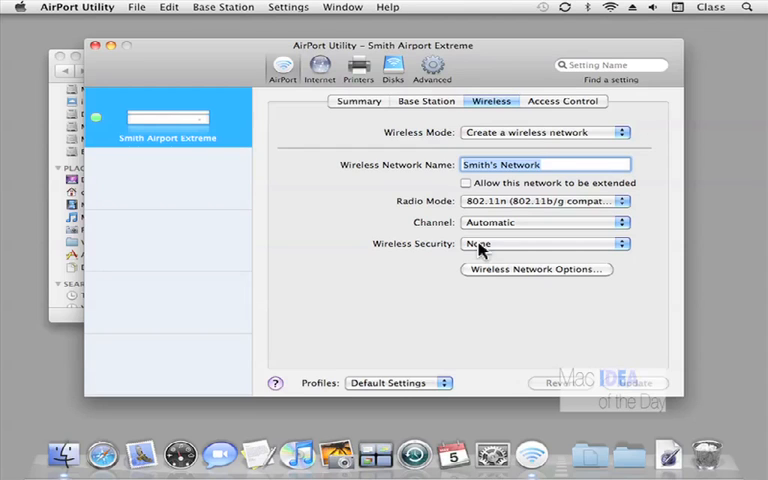
click(545, 243)
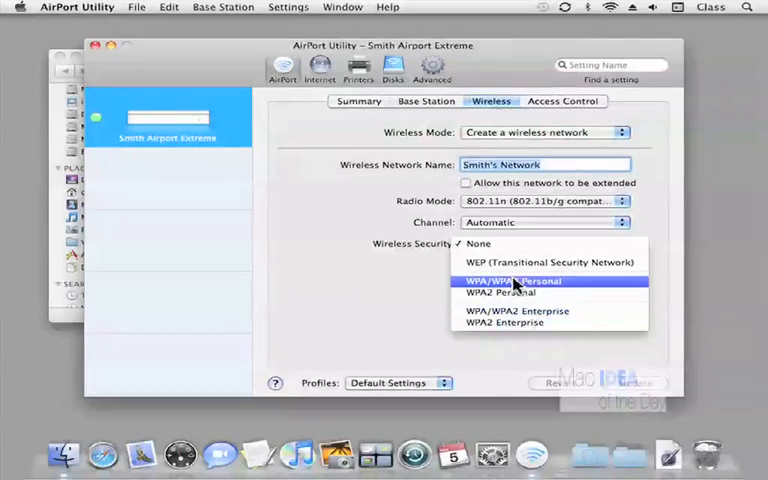
Select WPA/WPA2 Personal security and get a suggested wireless password
click(518, 281)
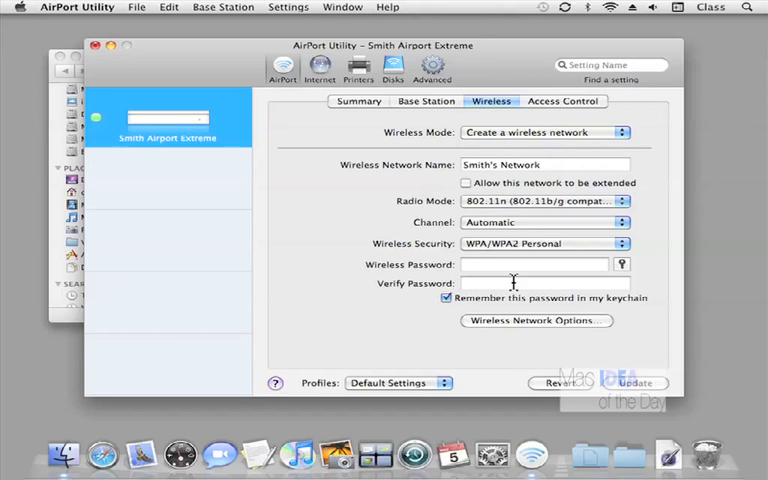
click(534, 264)
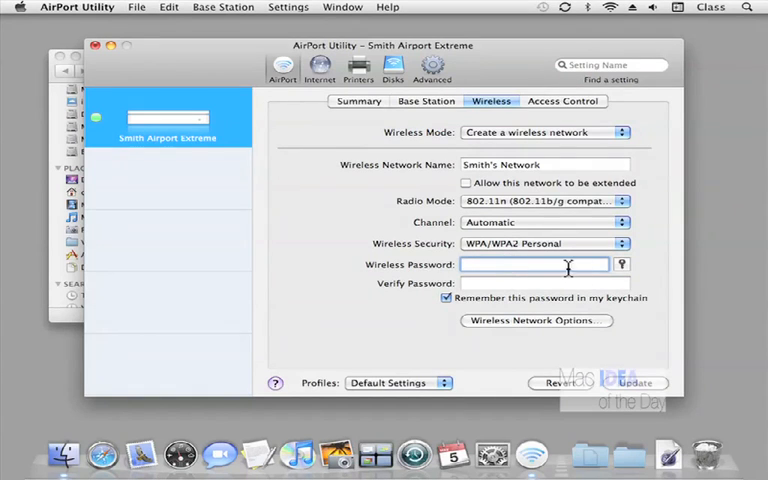
click(621, 264)
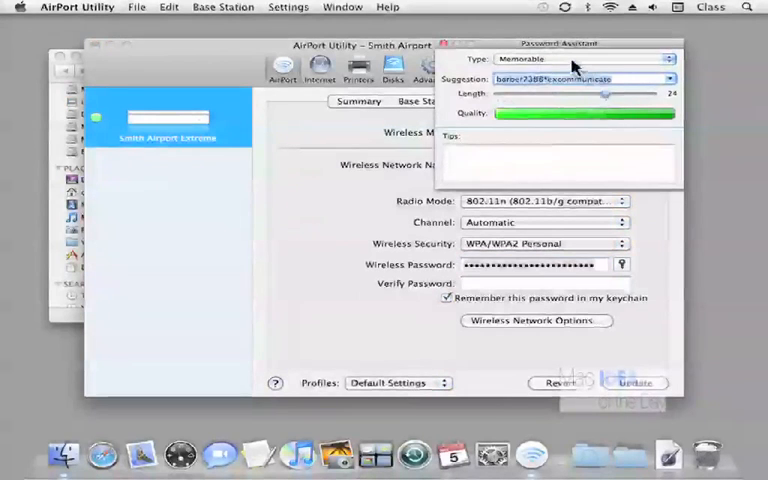
Close Password Assistant, leaving the WPA/WPA2 Personal password fields empty
click(582, 58)
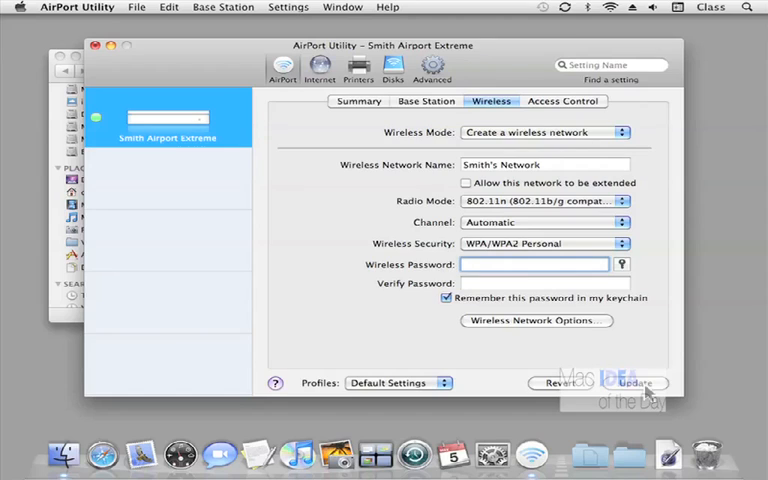
click(533, 263)
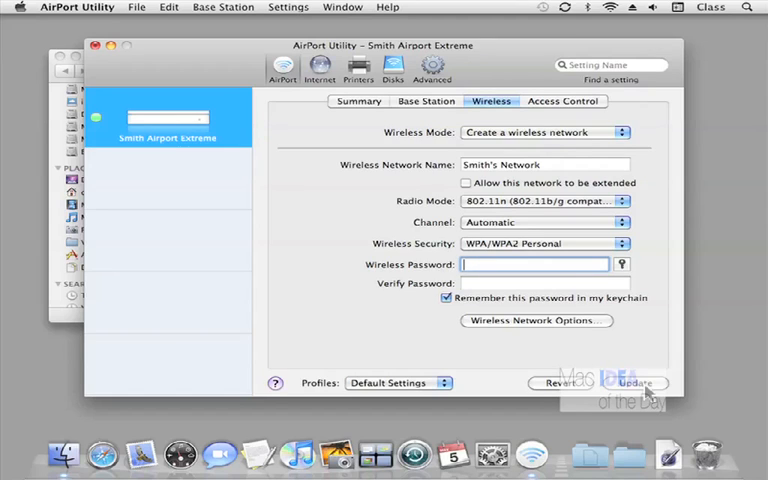